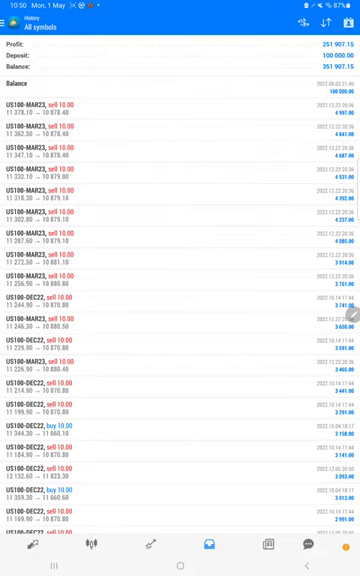
# Scroll down through the US30 trade list to the profit, deposit and balance totals.
pyautogui.scroll(-3)
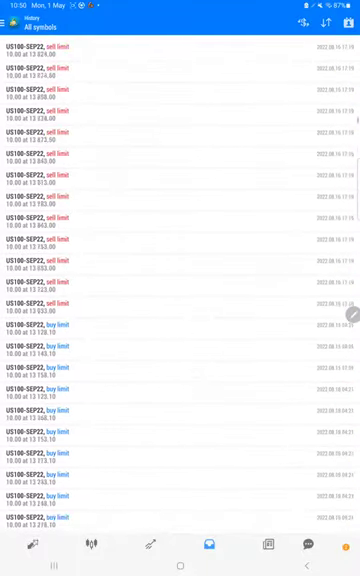
pyautogui.scroll(-3)
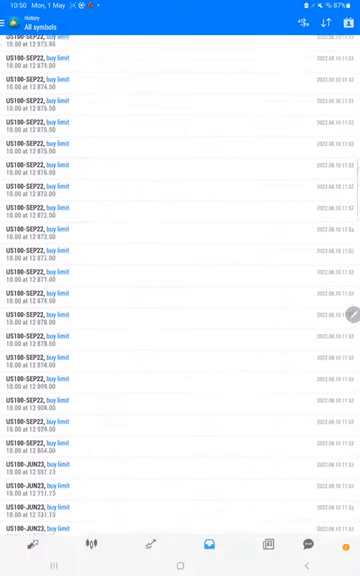
pyautogui.scroll(-3)
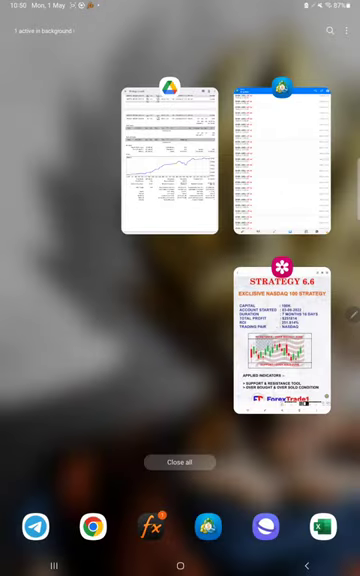
# Switch to the Strategy 6a report PDF in Samsung Notes from the Recent Apps overview.
pyautogui.click(176, 160)
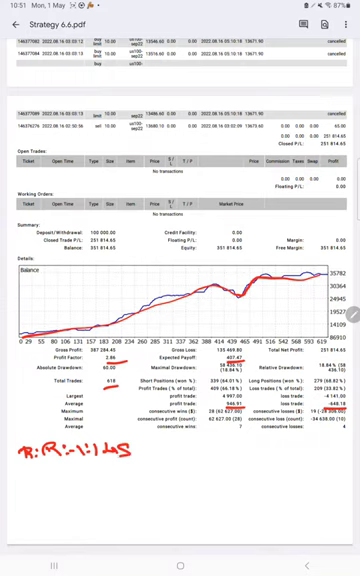
# Handwrite 'B.E. 40:1' and 'Ac 6' beneath the R:R note.
pyautogui.write('B.E.')
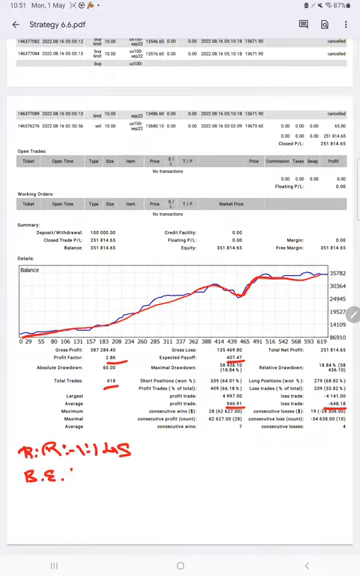
pyautogui.write('40:1')
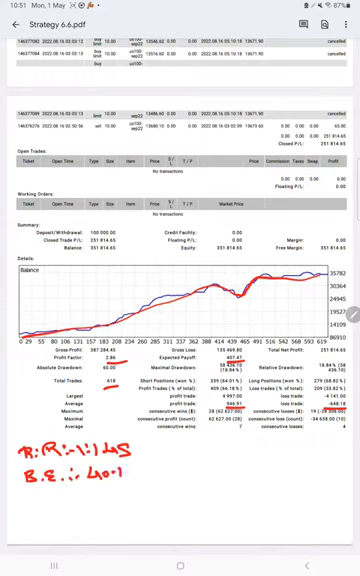
pyautogui.write('Acc:-')
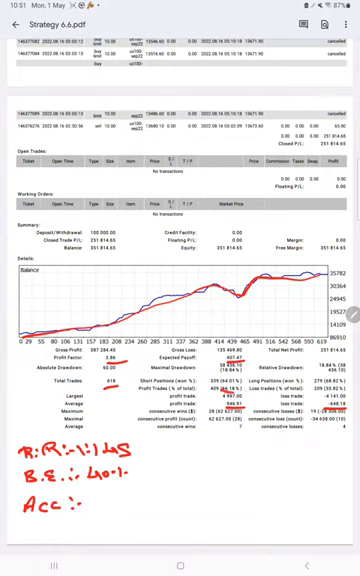
pyautogui.write('6')
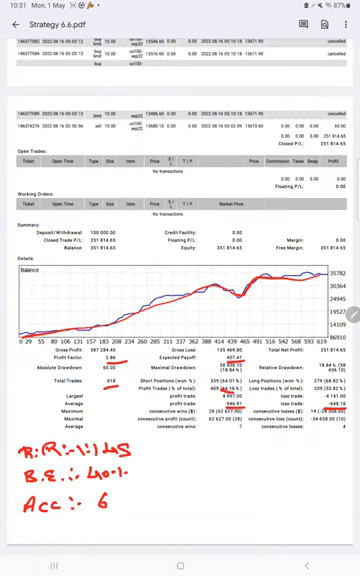